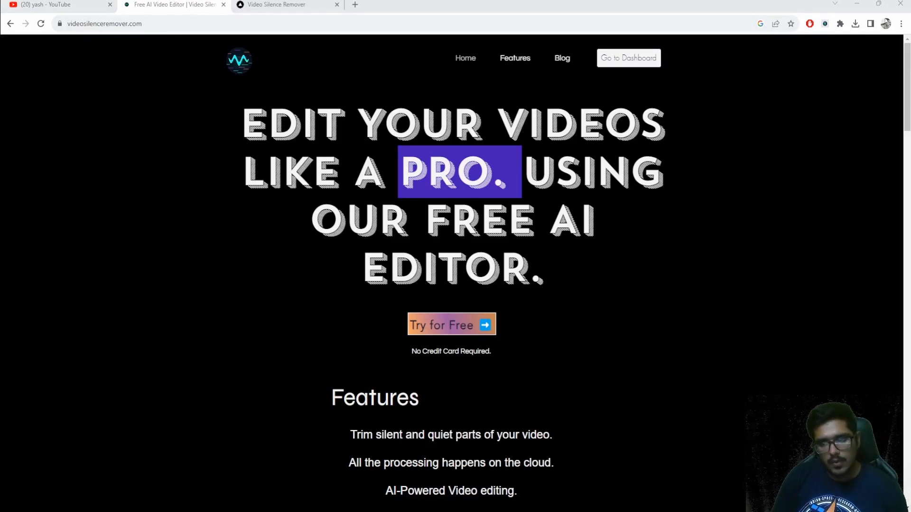
Open the Video Silence Remover tool from its dashboard card
scroll("down", 3)
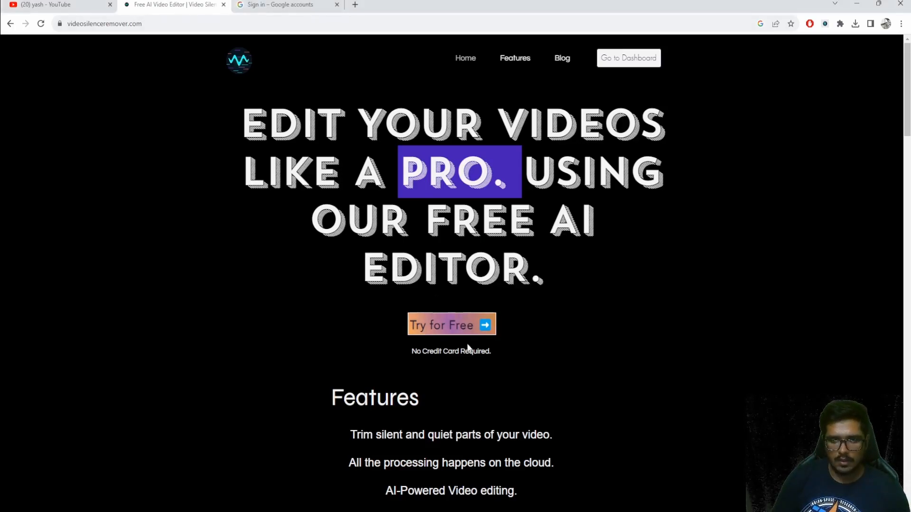
mouse_move(315, 151)
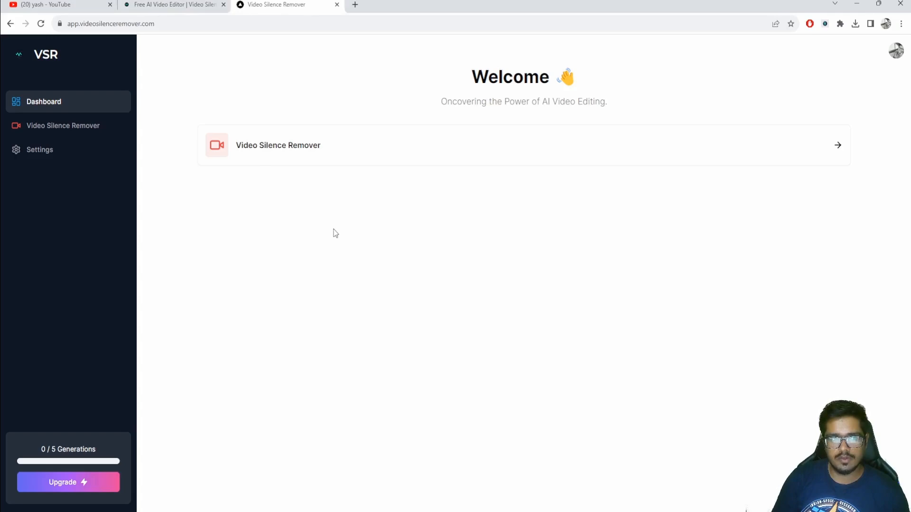
mouse_move(233, 163)
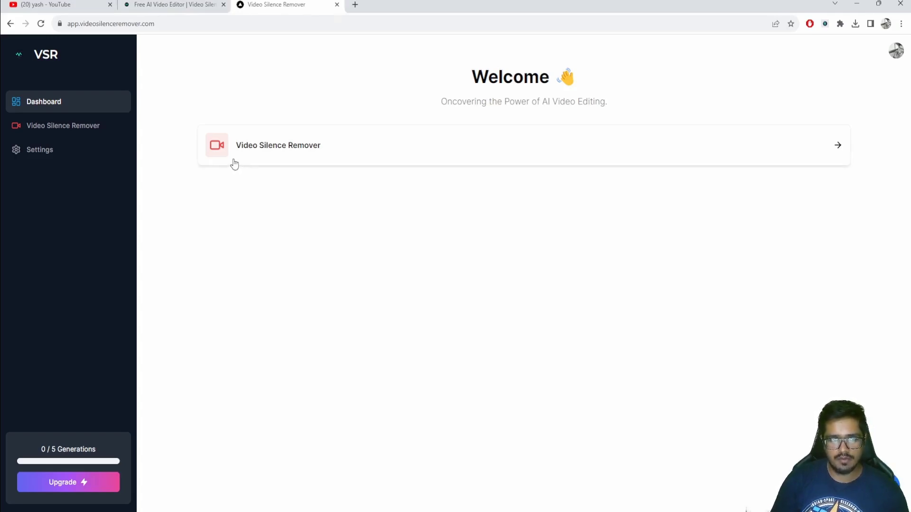
left_click(277, 146)
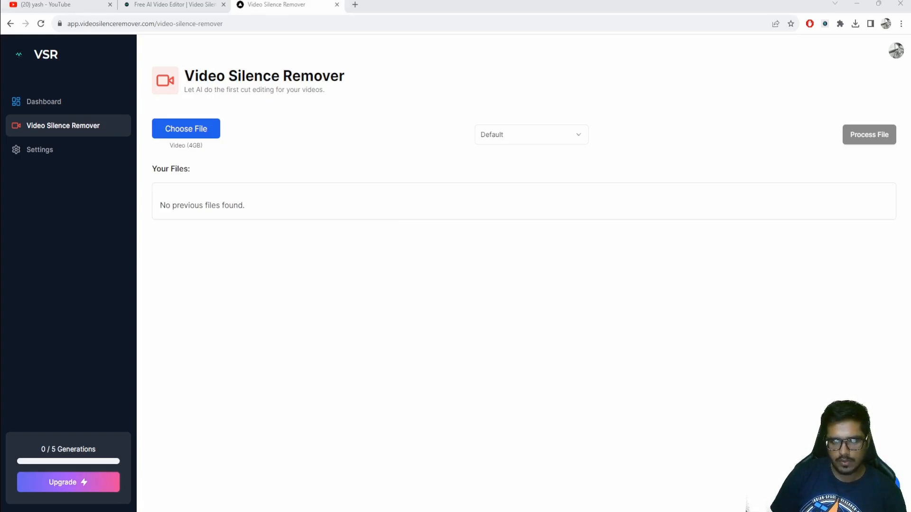
Open the short_google_upload.mp4 demo clip in its own tab for preview
left_click(186, 129)
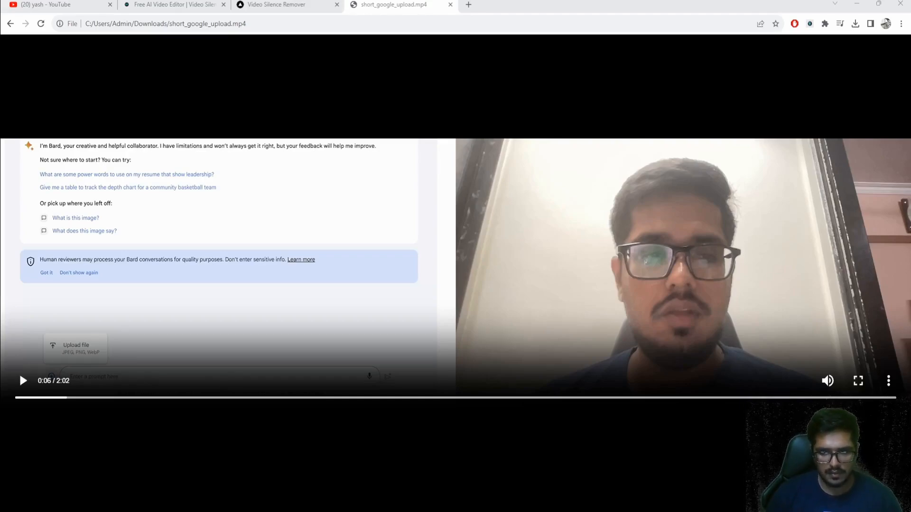
Play the original 2:02 demo clip, then return to the silence remover tool
left_click(22, 381)
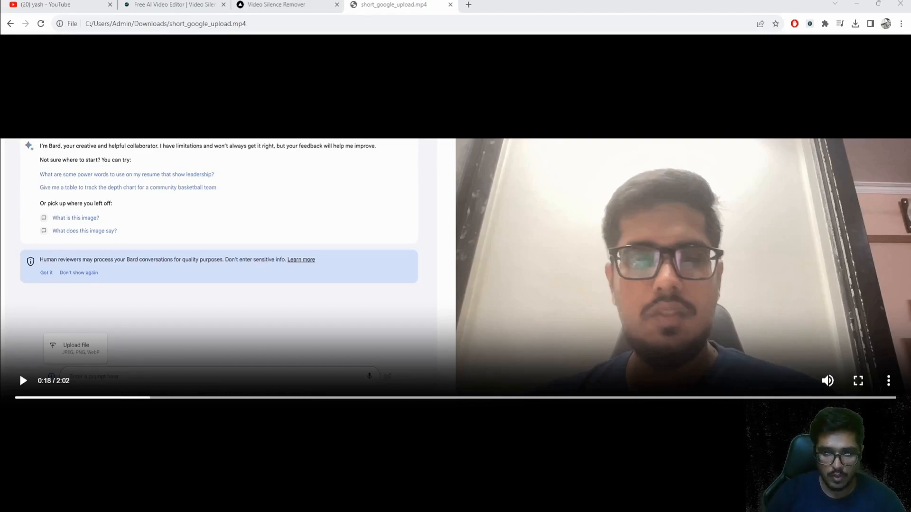
left_click(275, 5)
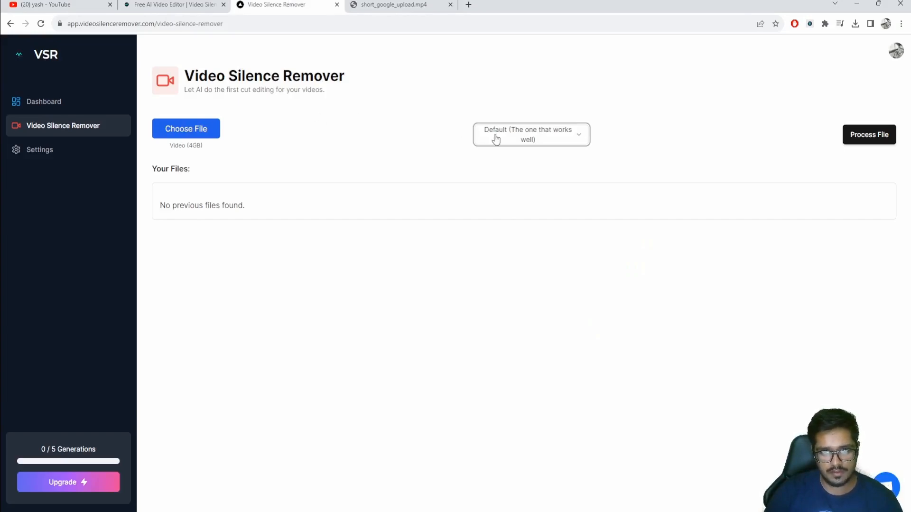
Keep the Default audio preset and process the uploaded clip
left_click(531, 135)
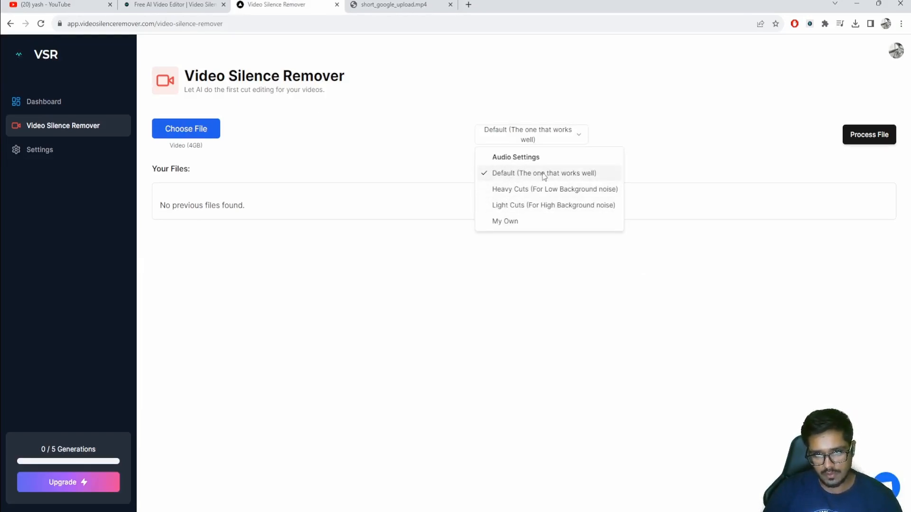
mouse_move(577, 199)
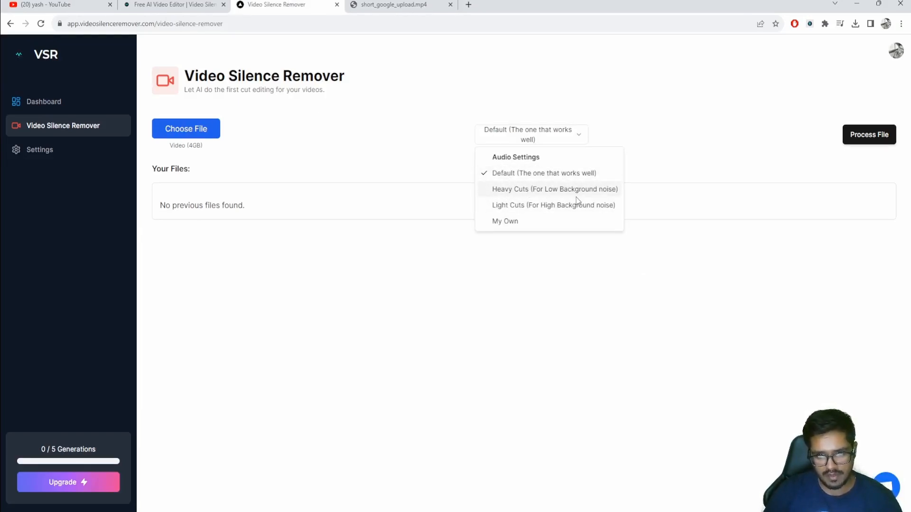
mouse_move(518, 213)
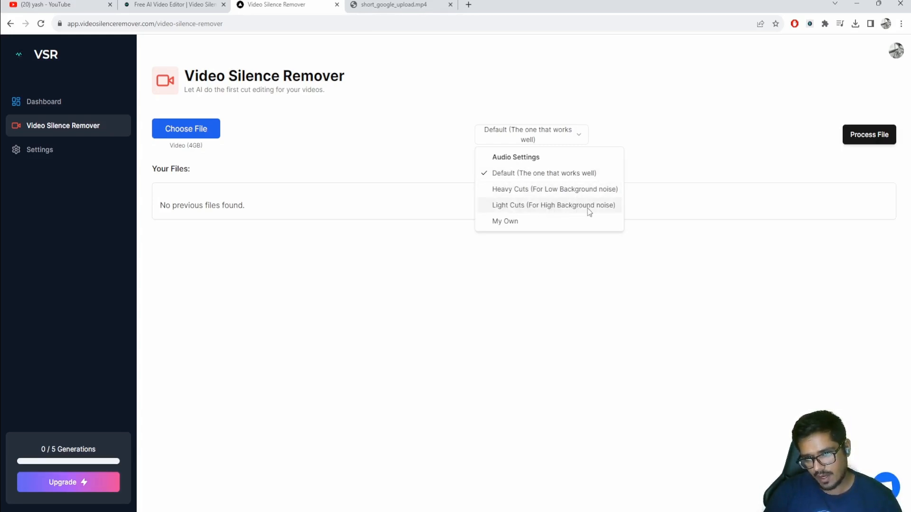
mouse_move(540, 272)
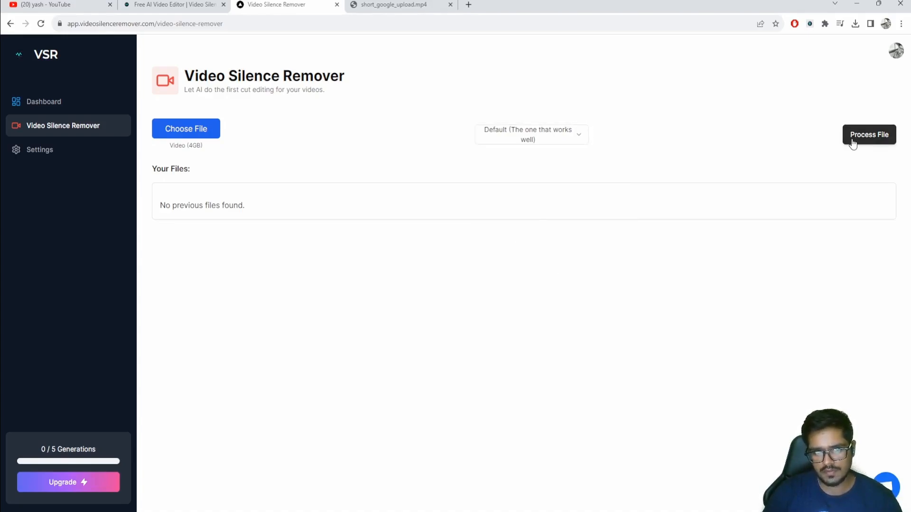
left_click(869, 135)
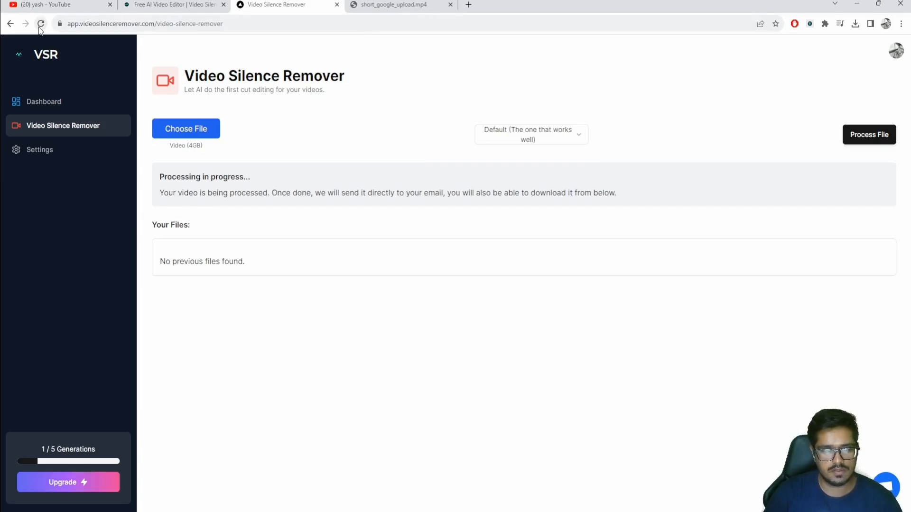
Reload until the clip shows completed, then view the custom silence settings
left_click(41, 24)
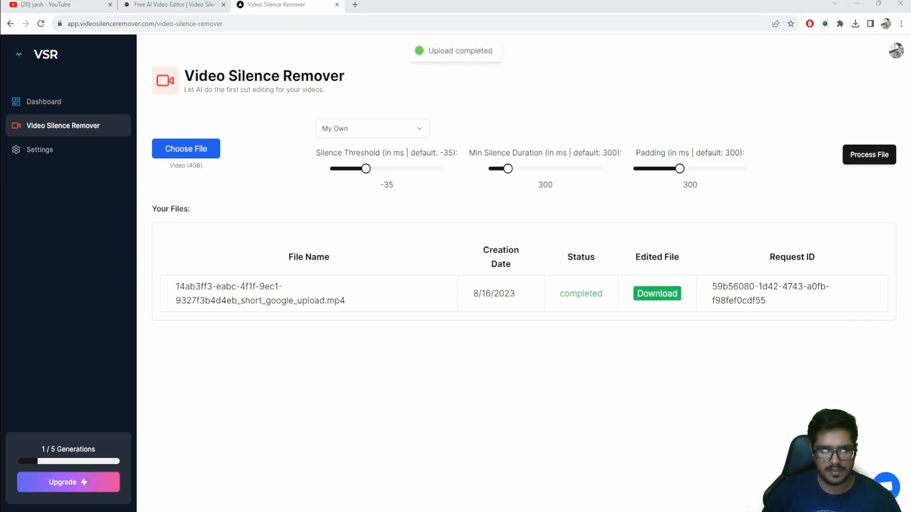
left_click(372, 129)
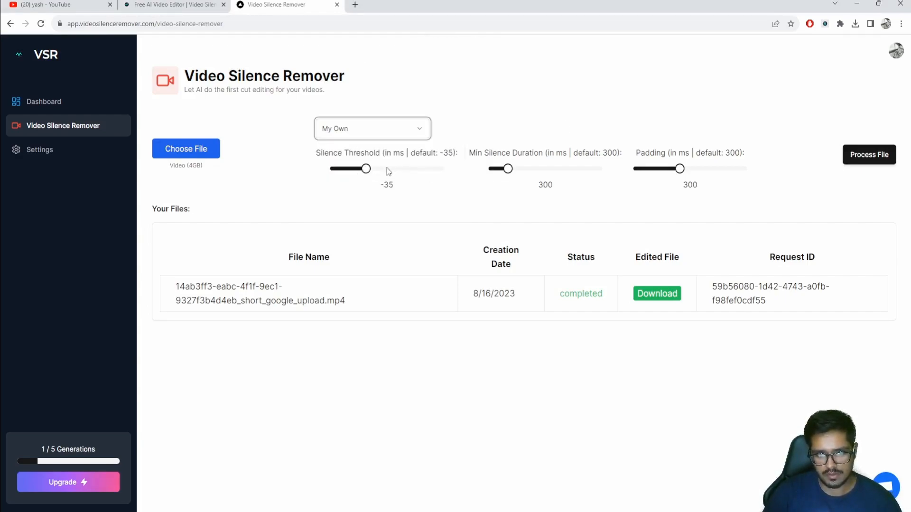
mouse_move(402, 163)
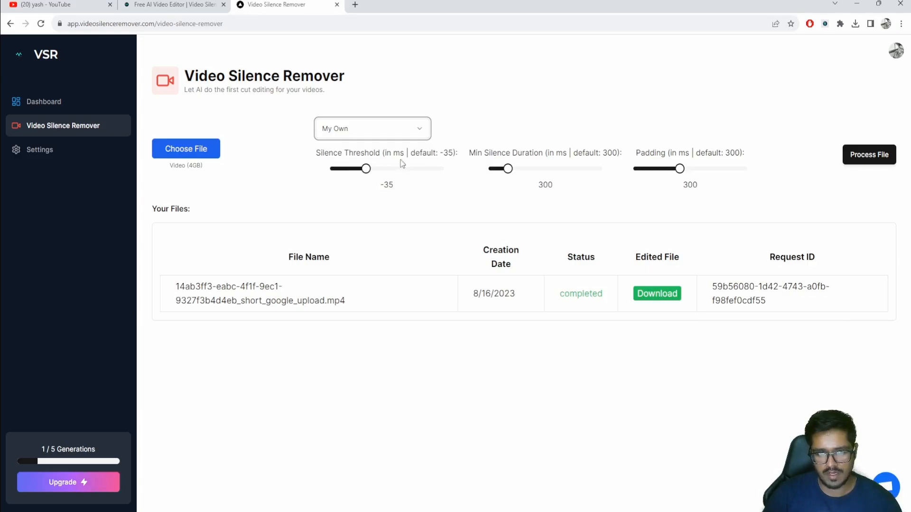
mouse_move(420, 169)
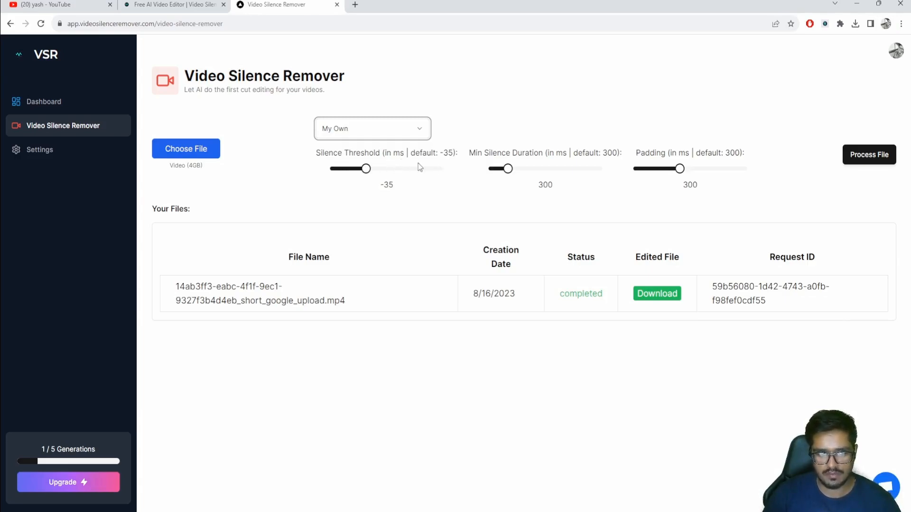
mouse_move(459, 106)
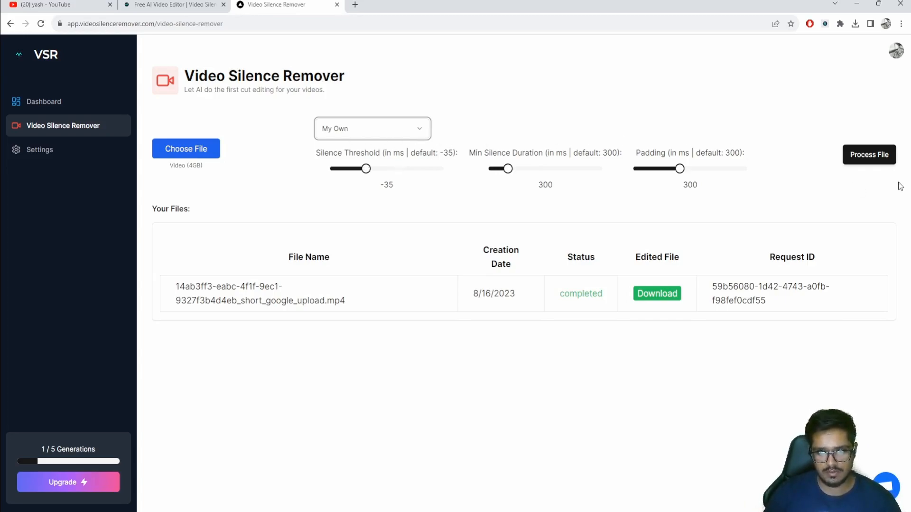
mouse_move(871, 164)
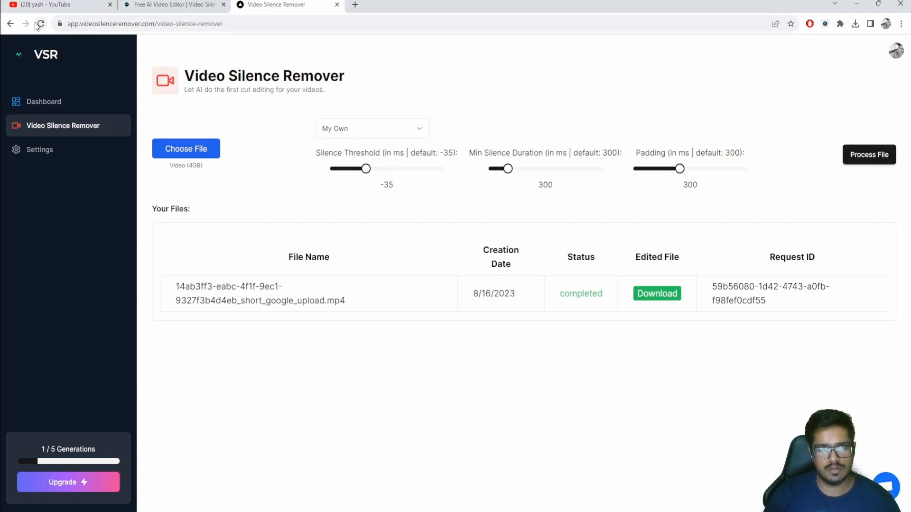
left_click(869, 154)
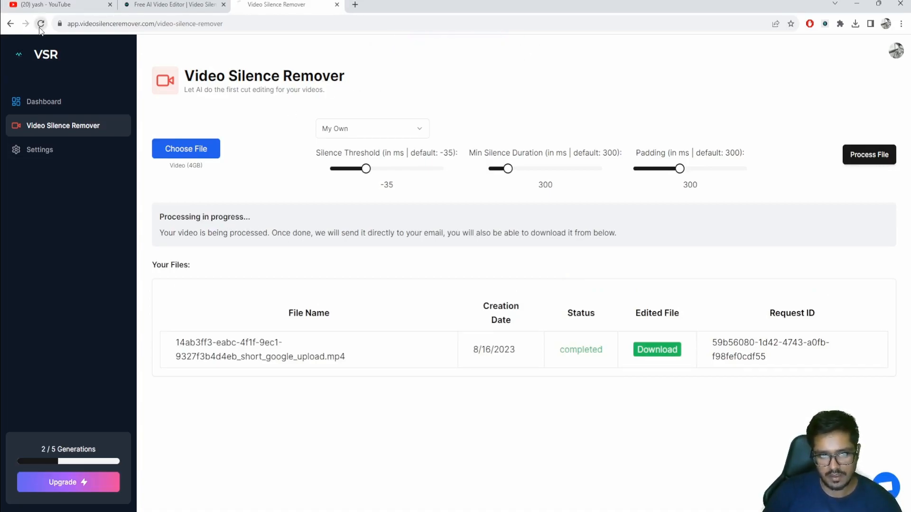
Refresh the file list and download the completed 1:13 edited output video
left_click(41, 24)
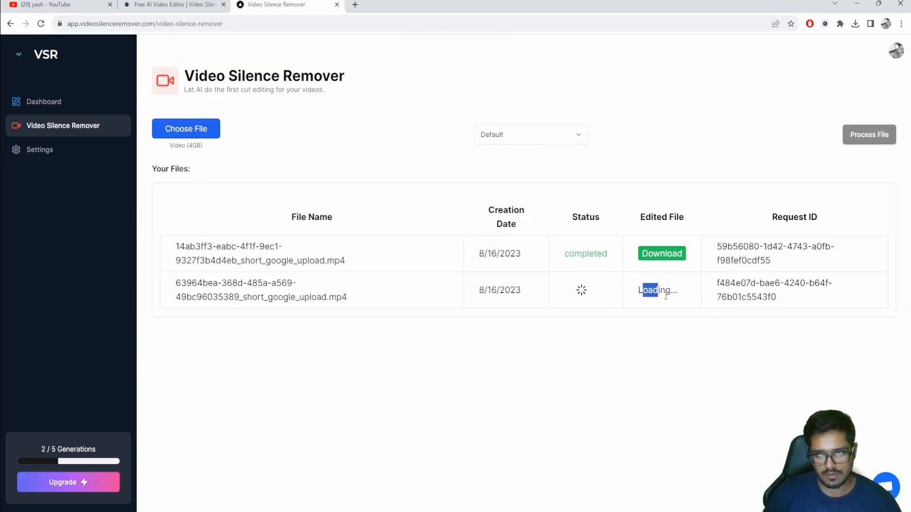
left_click(661, 253)
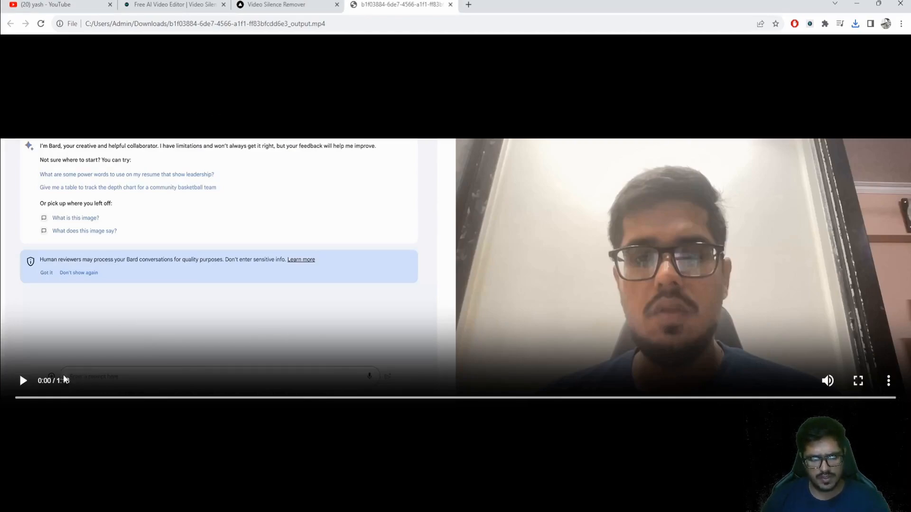
mouse_move(325, 237)
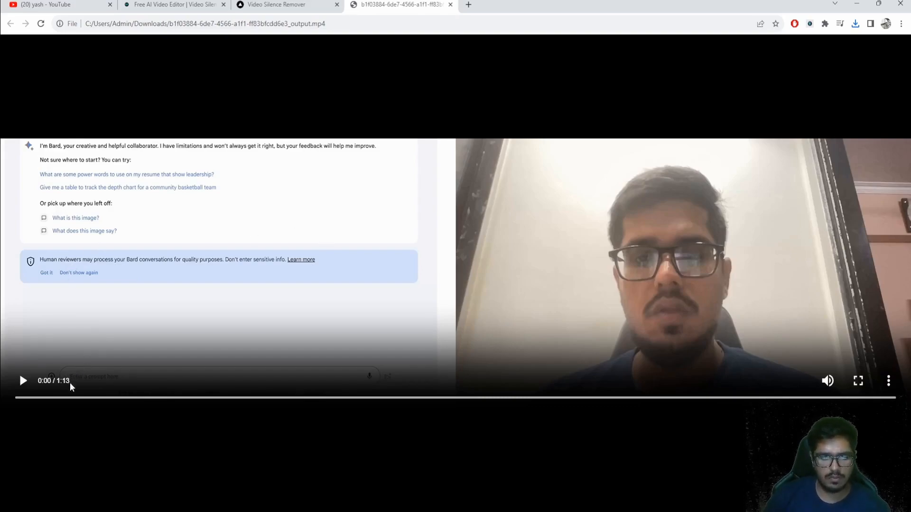
mouse_move(417, 227)
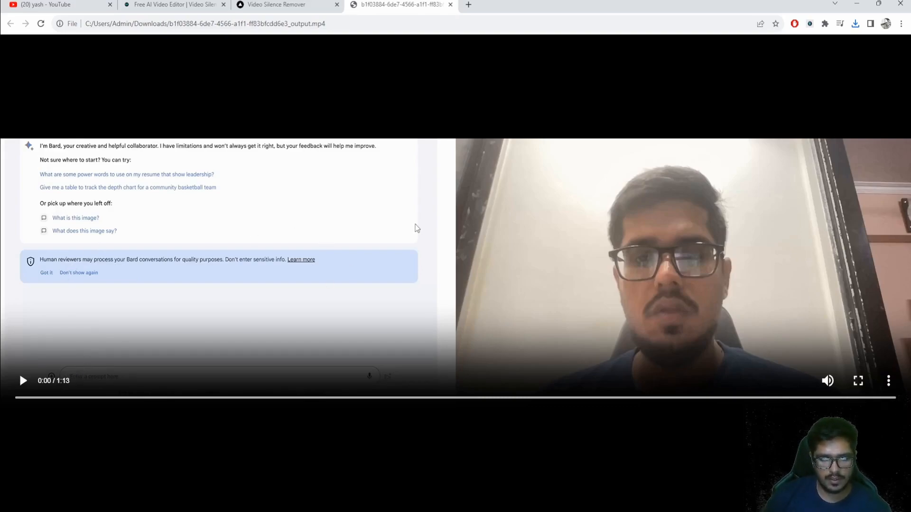
Play the 1:13 silence-removed output video
left_click(23, 381)
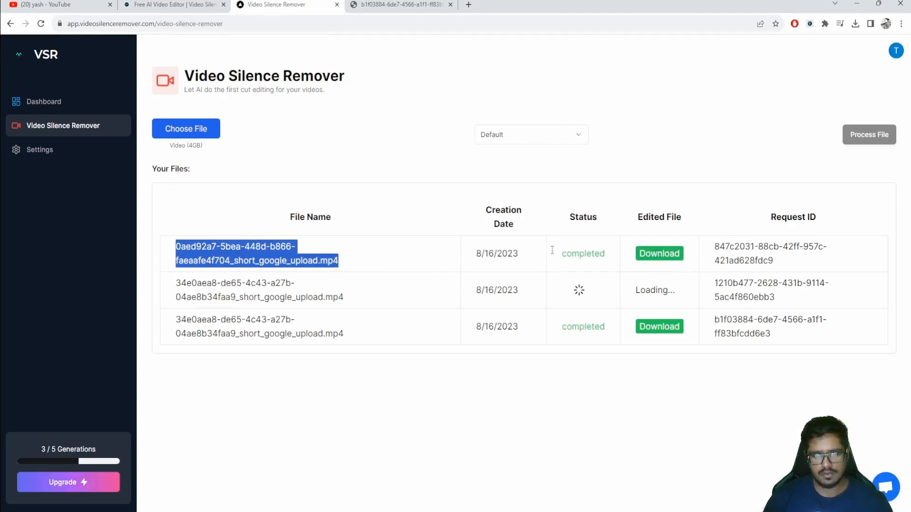
Show the audio preset list: Default, Heavy Cuts, Light Cuts and My Own
left_click(531, 134)
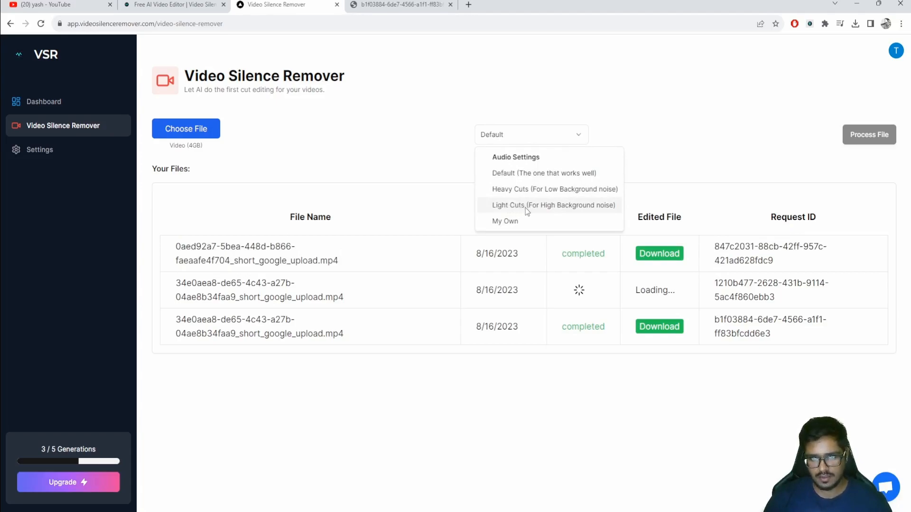
mouse_move(531, 208)
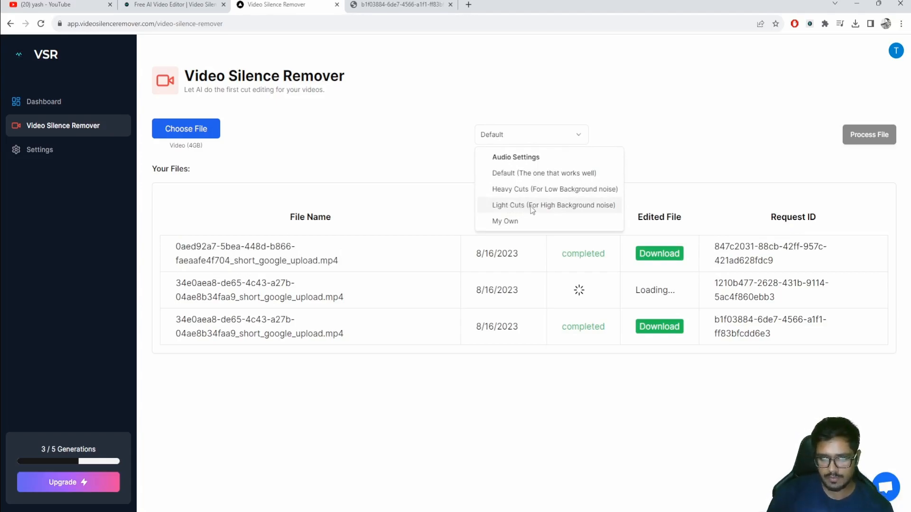